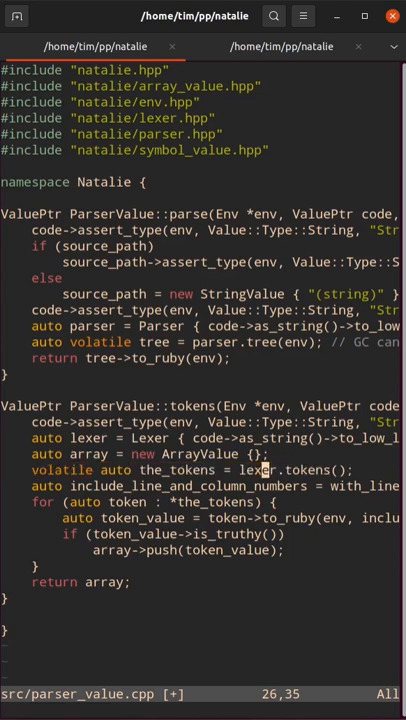
Switch to the second terminal tab holding the lexer_test.rb gdb command
click(281, 46)
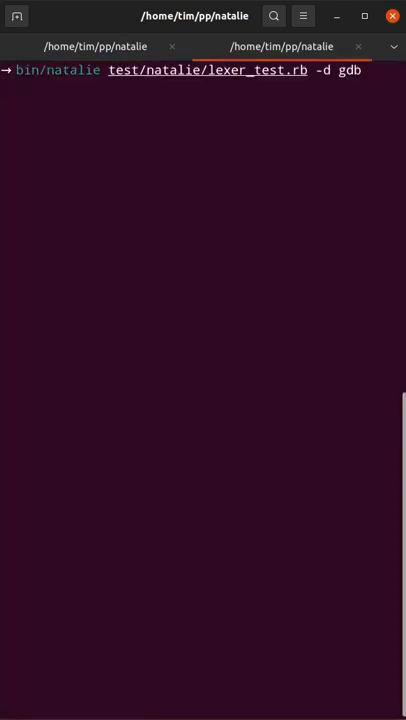
Run the lexer test under gdb and enter 'info registers' at the prompt
key(Return)
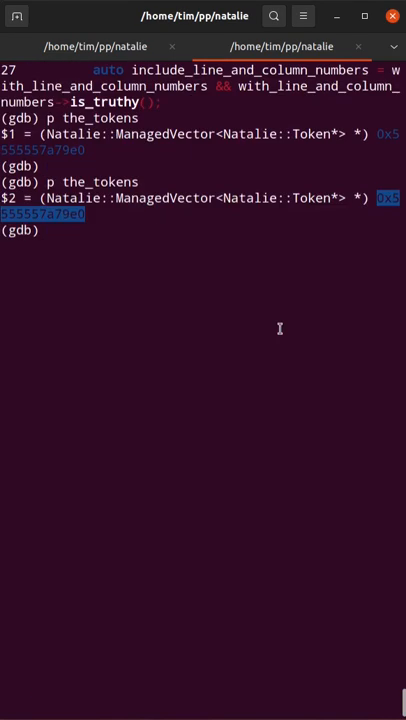
text(info registers)
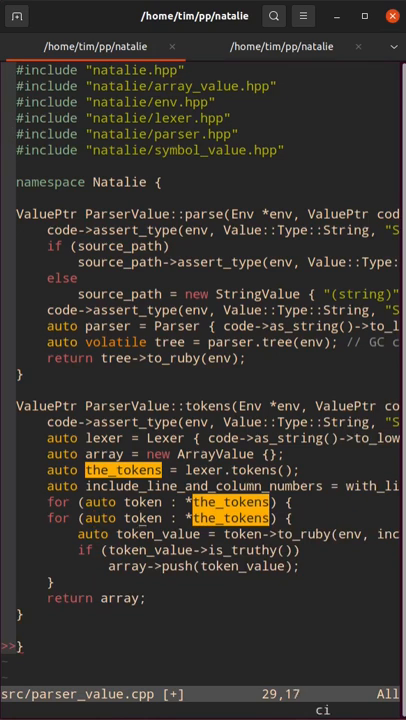
Replace the range-for with an explicit 'it' iterator loop assigning auto token = *it
text(it=)
text(auto token =)
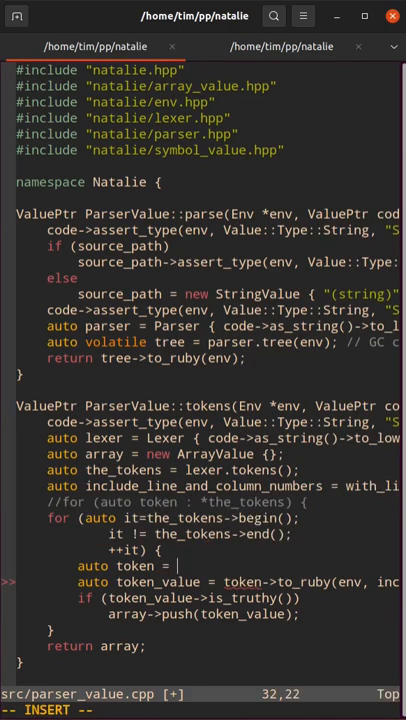
text(*it;)
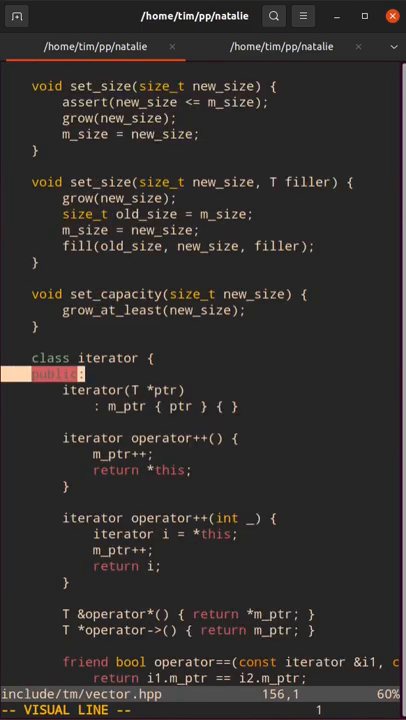
Add iterator(Vector<T> *vector, size_t index) and start a size_t private member
scroll(down, 3)
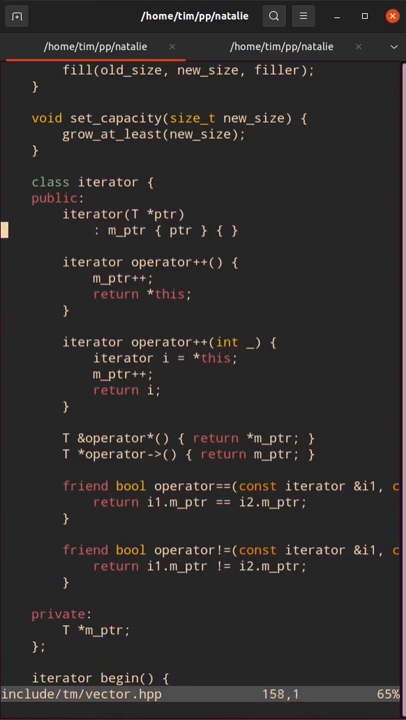
text(size_t)
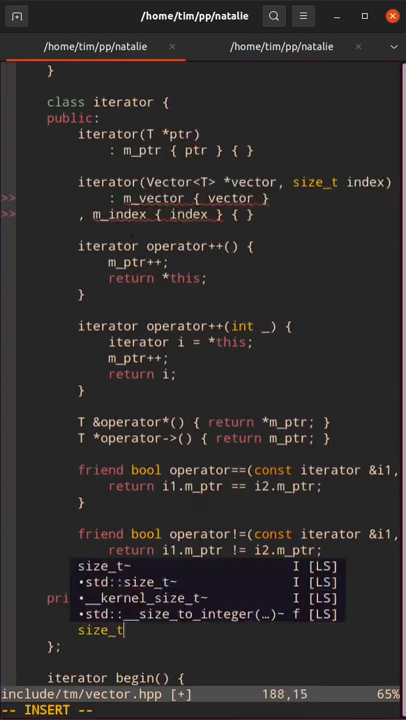